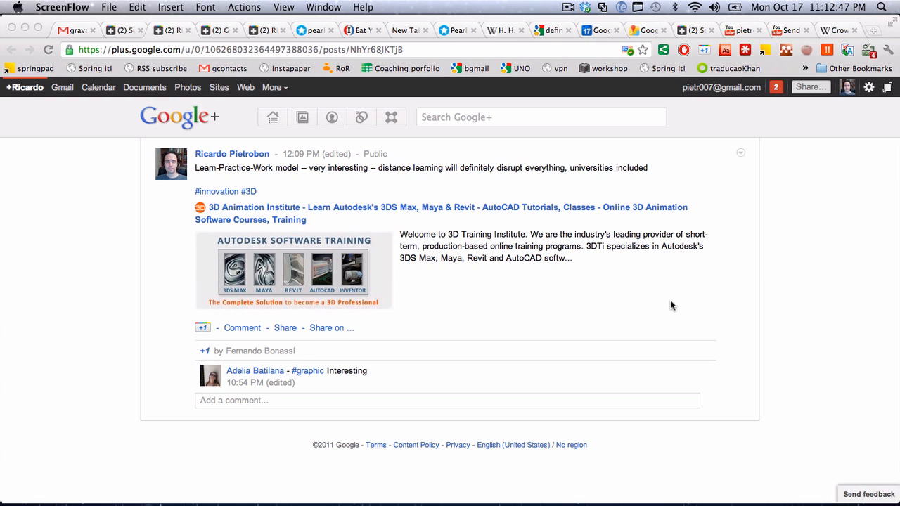
mouse_move(209, 193)
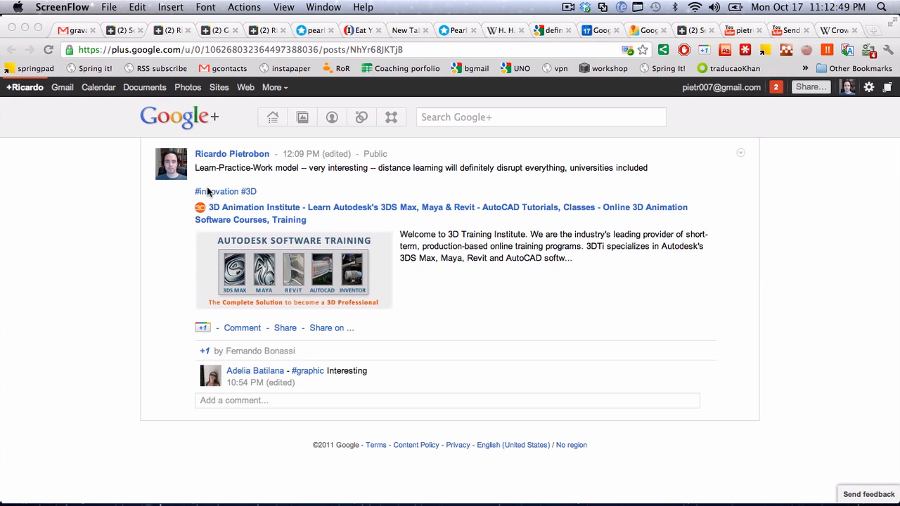
mouse_move(359, 255)
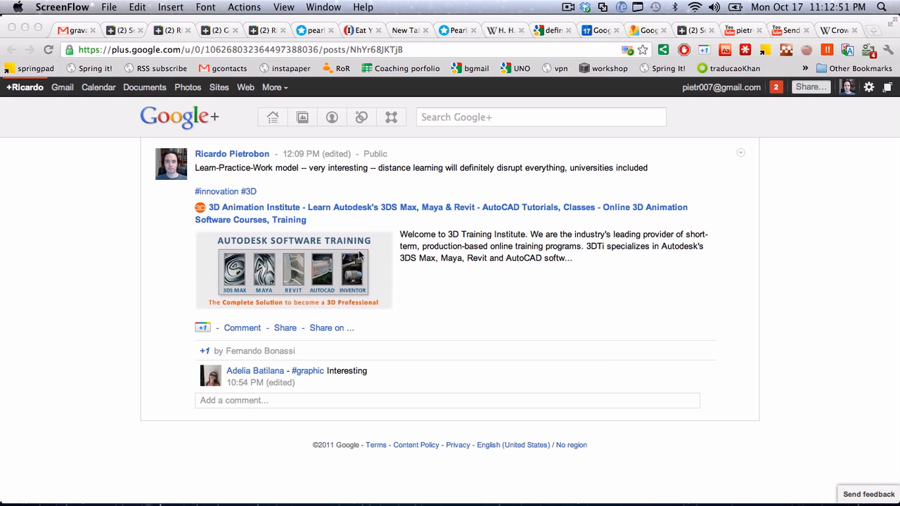
mouse_move(244, 197)
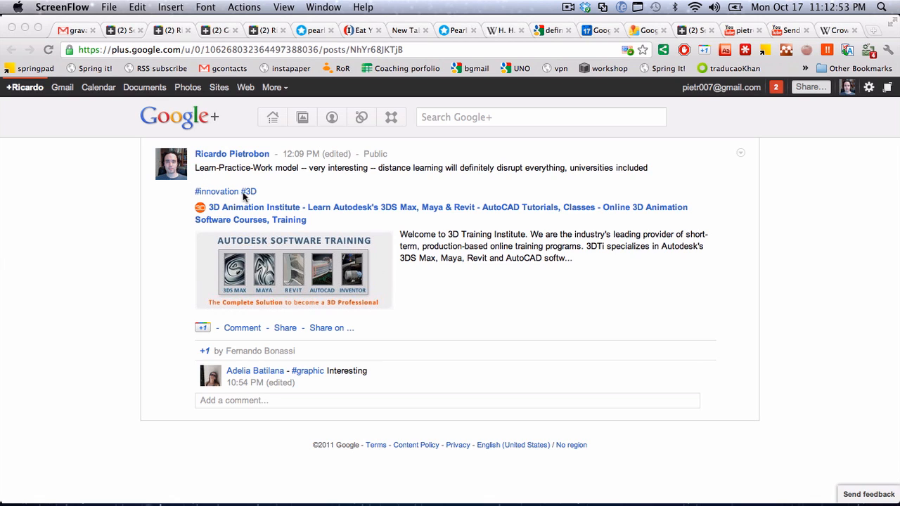
mouse_move(198, 199)
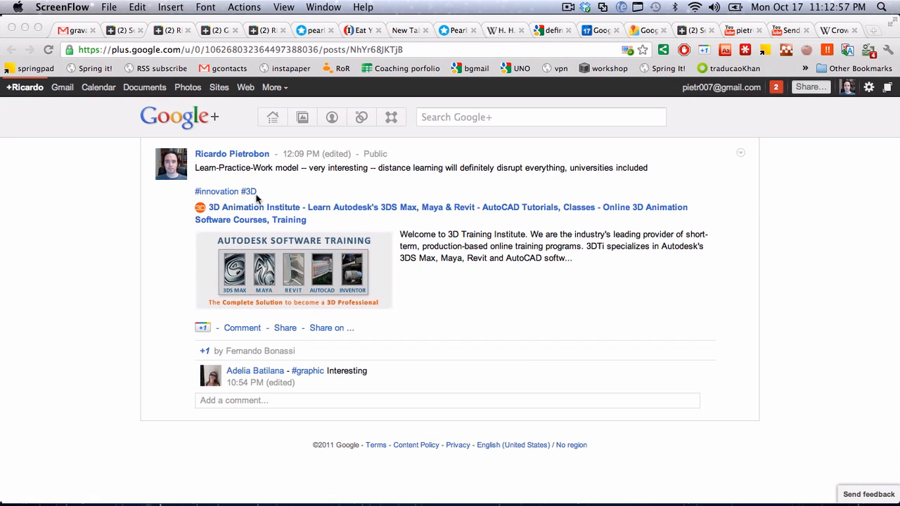
mouse_move(263, 372)
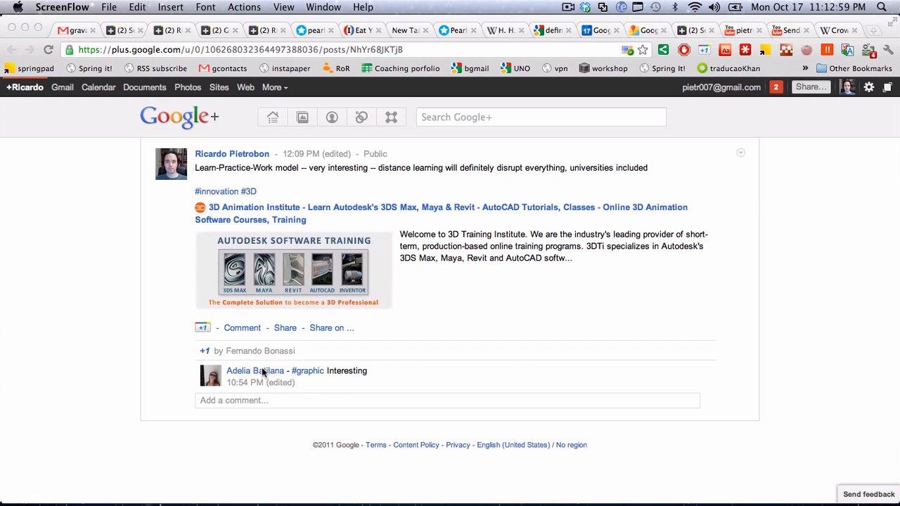
mouse_move(313, 383)
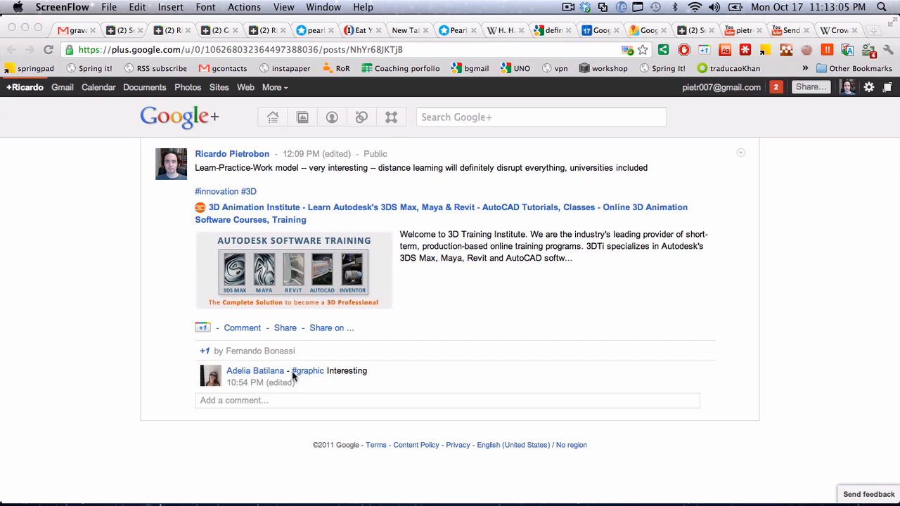
mouse_move(343, 291)
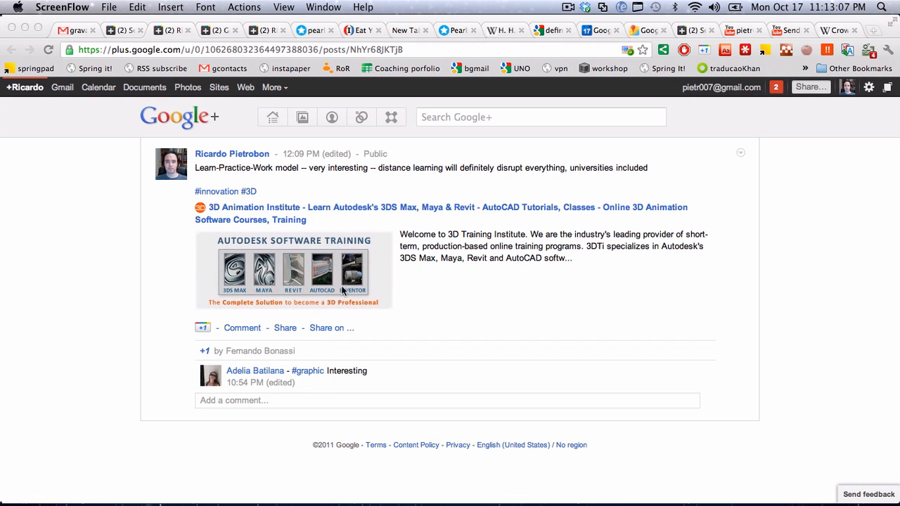
mouse_move(371, 250)
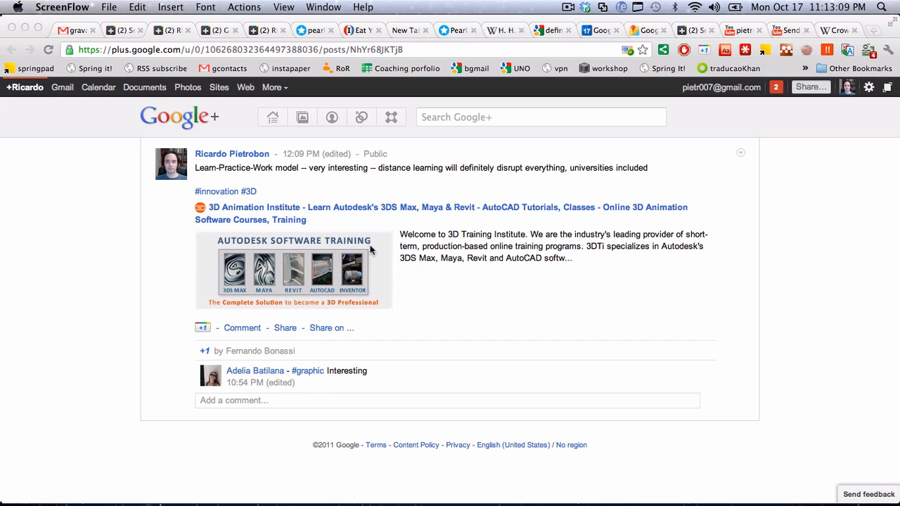
Search Google+ for 'ricardo #graphic' and scroll to the 3D training post with the #graphic comment.
click(540, 117)
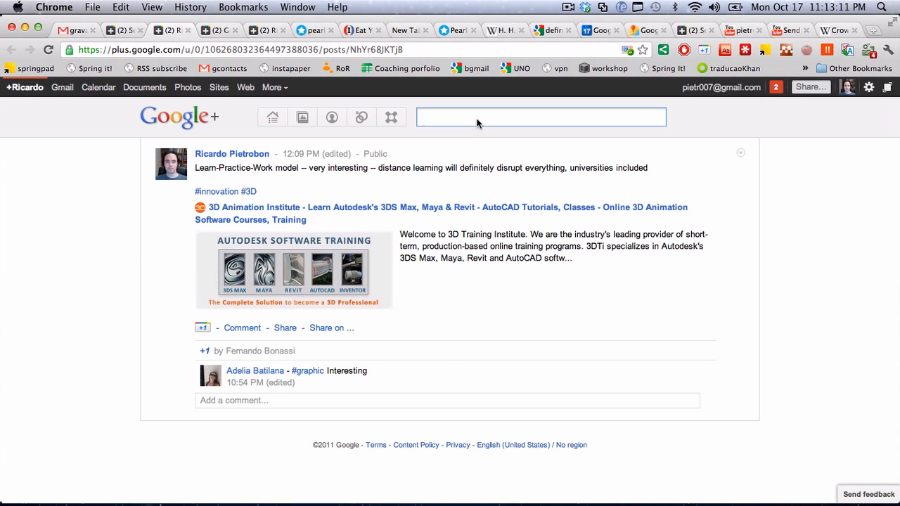
text(ricardo #)
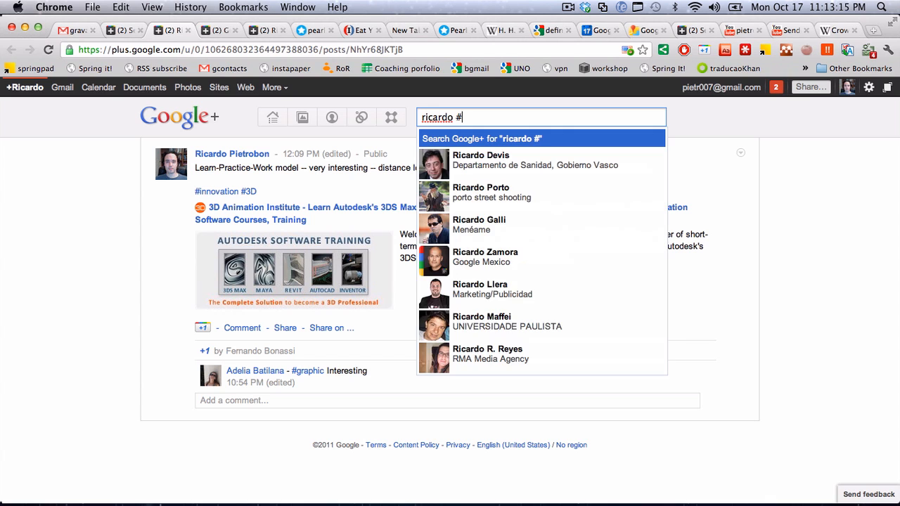
text(graphic)
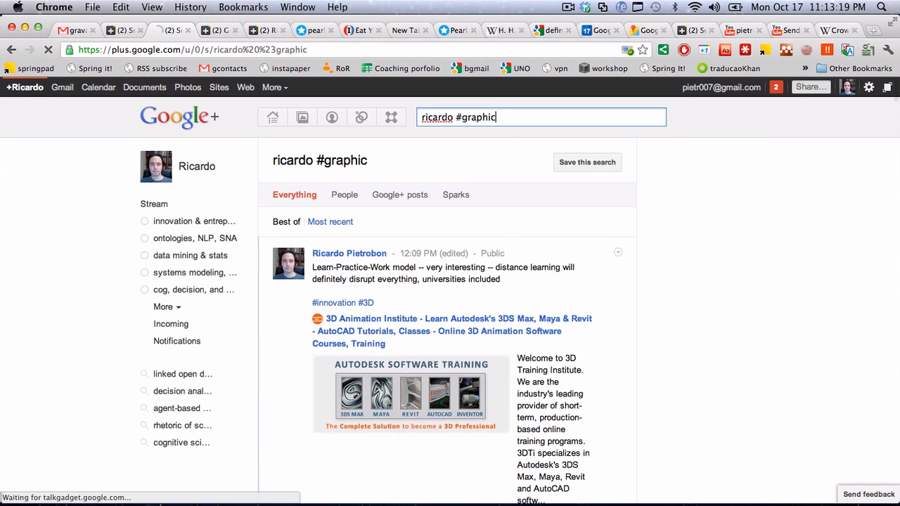
scroll(down, 3)
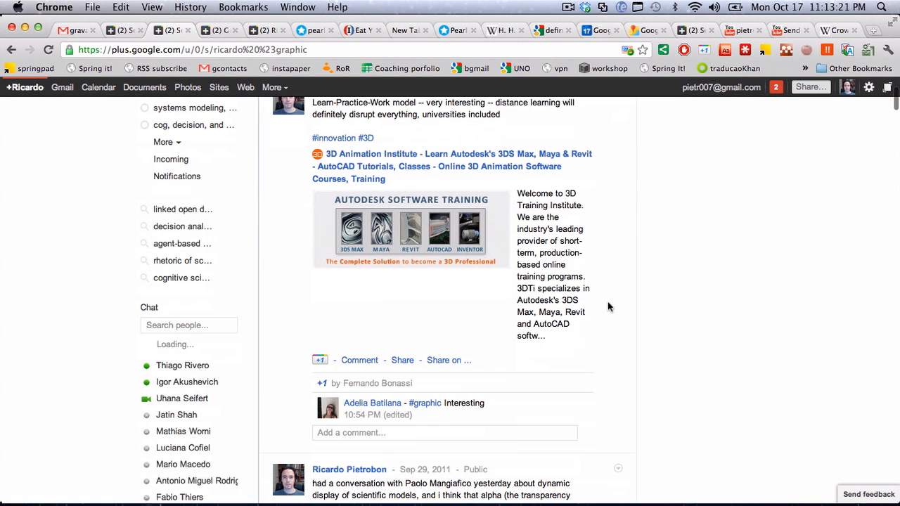